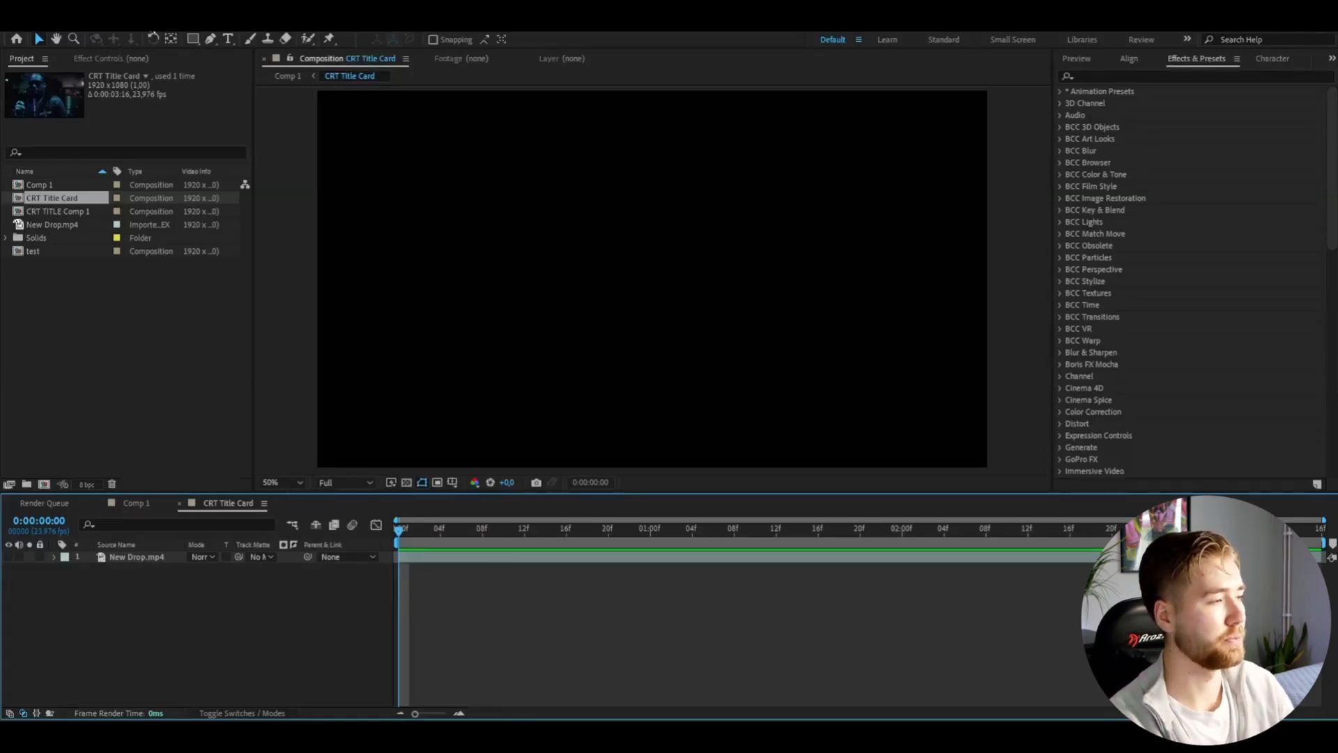
- Create a new text layer reading 'CRT' in the title card composition
{"action": "left_click", "coordinate": [228, 39]}
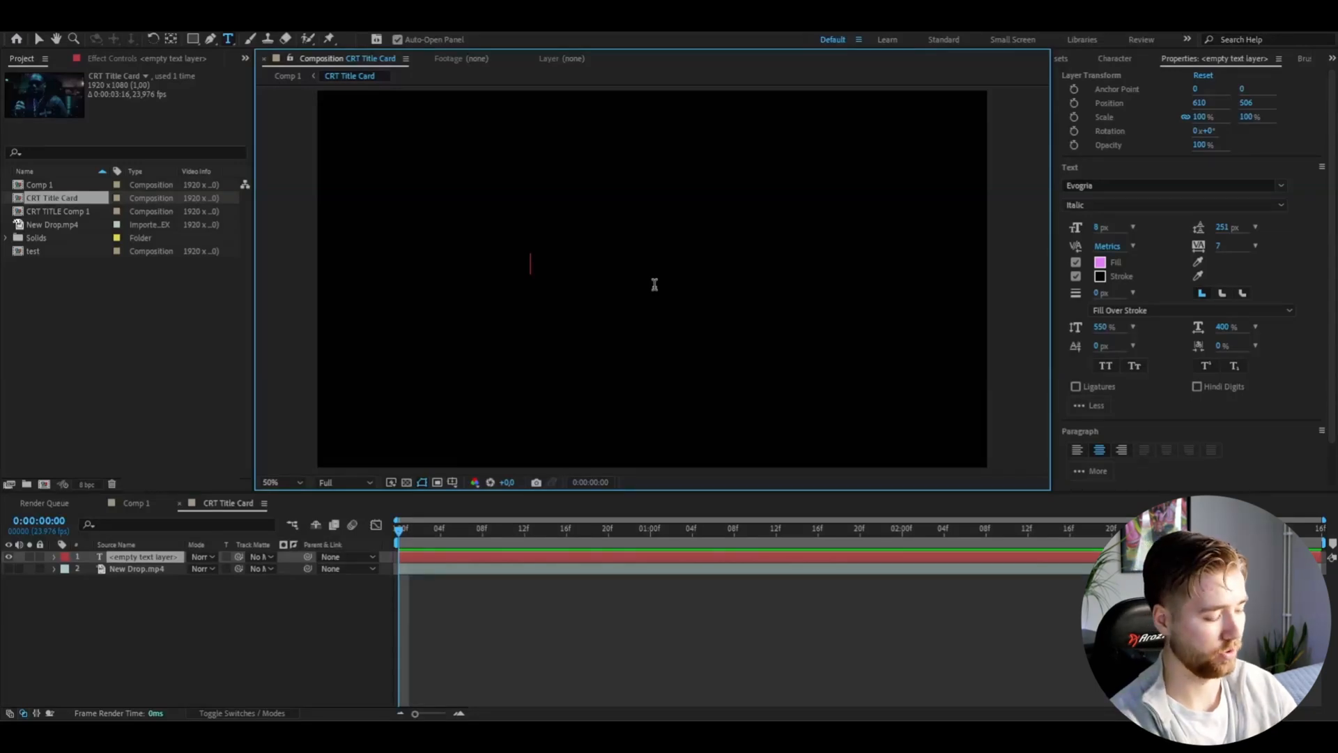
{"action": "type", "text": "CRT"}
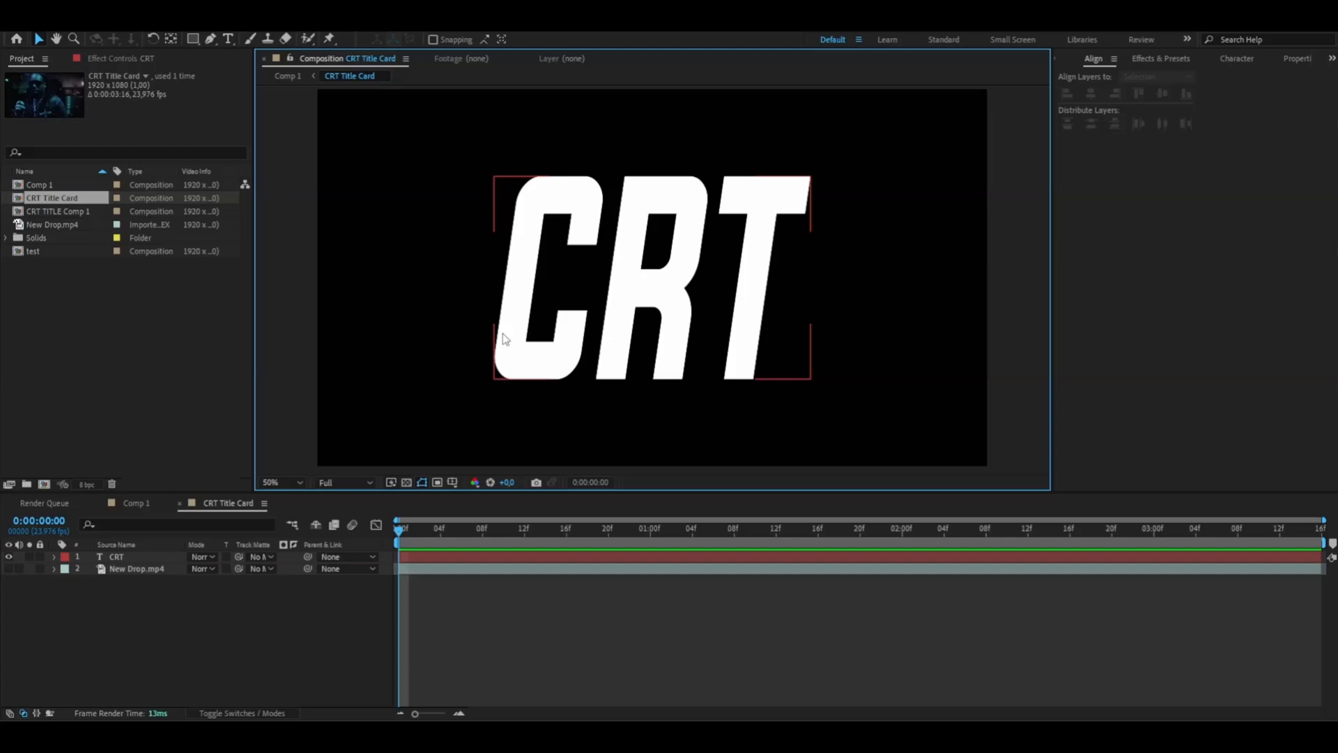
- Apply S_Flicker and a black Grid (Width & Height Sliders, width 3, height 10, border 2, Hard Light) to the CRT layer
{"action": "left_click", "coordinate": [116, 556]}
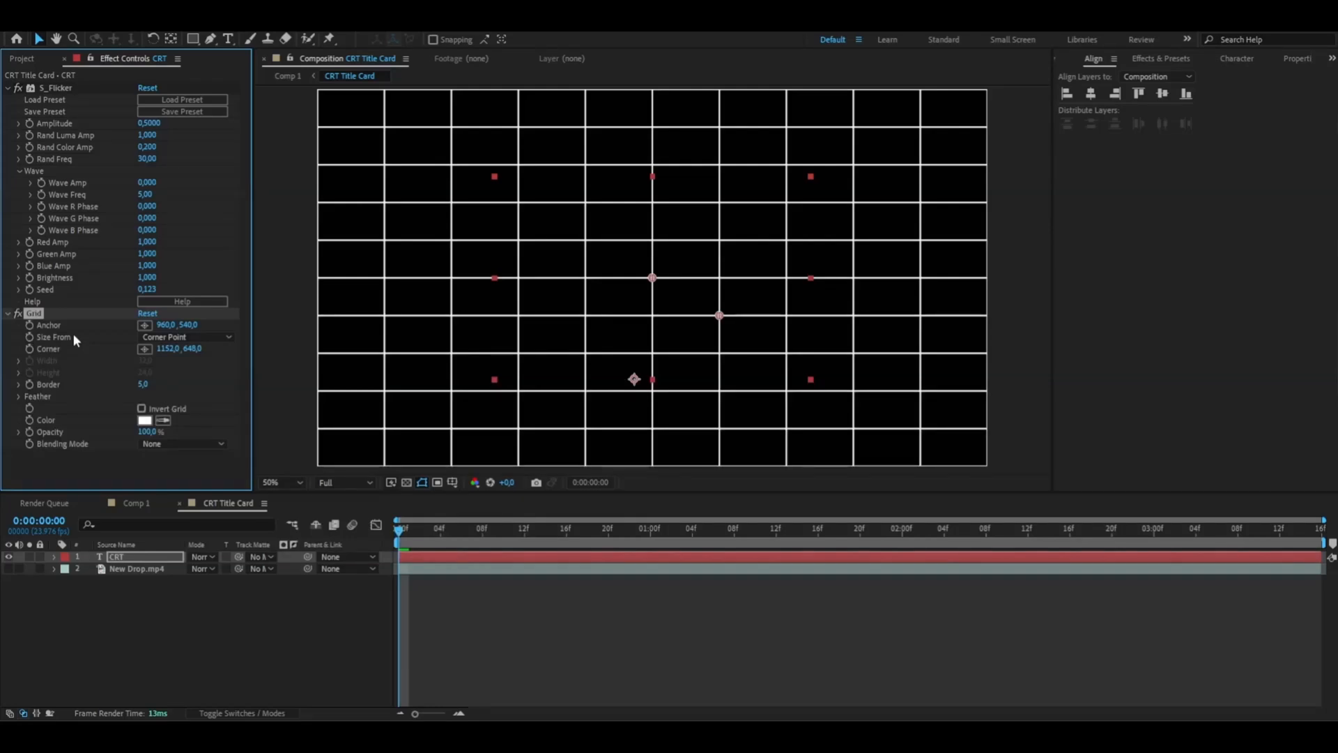
{"action": "left_click", "coordinate": [186, 336]}
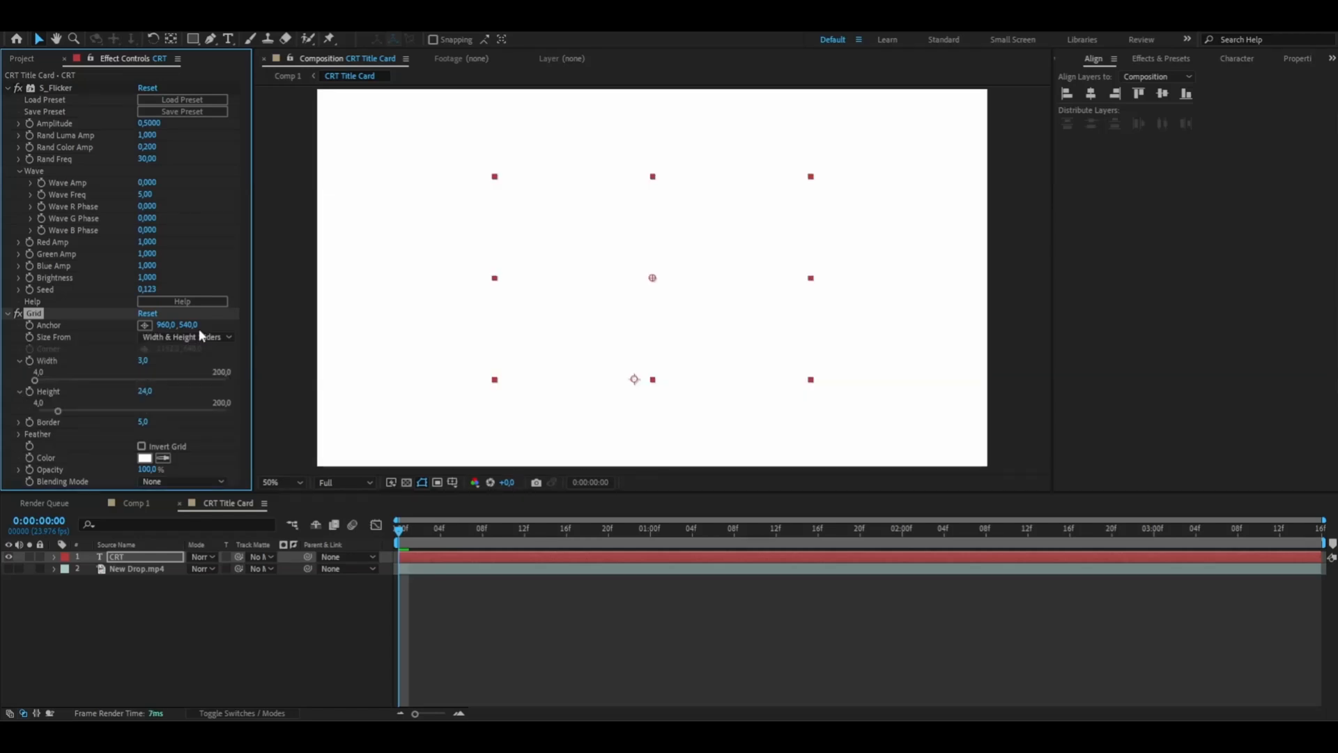
{"action": "left_click", "coordinate": [184, 481]}
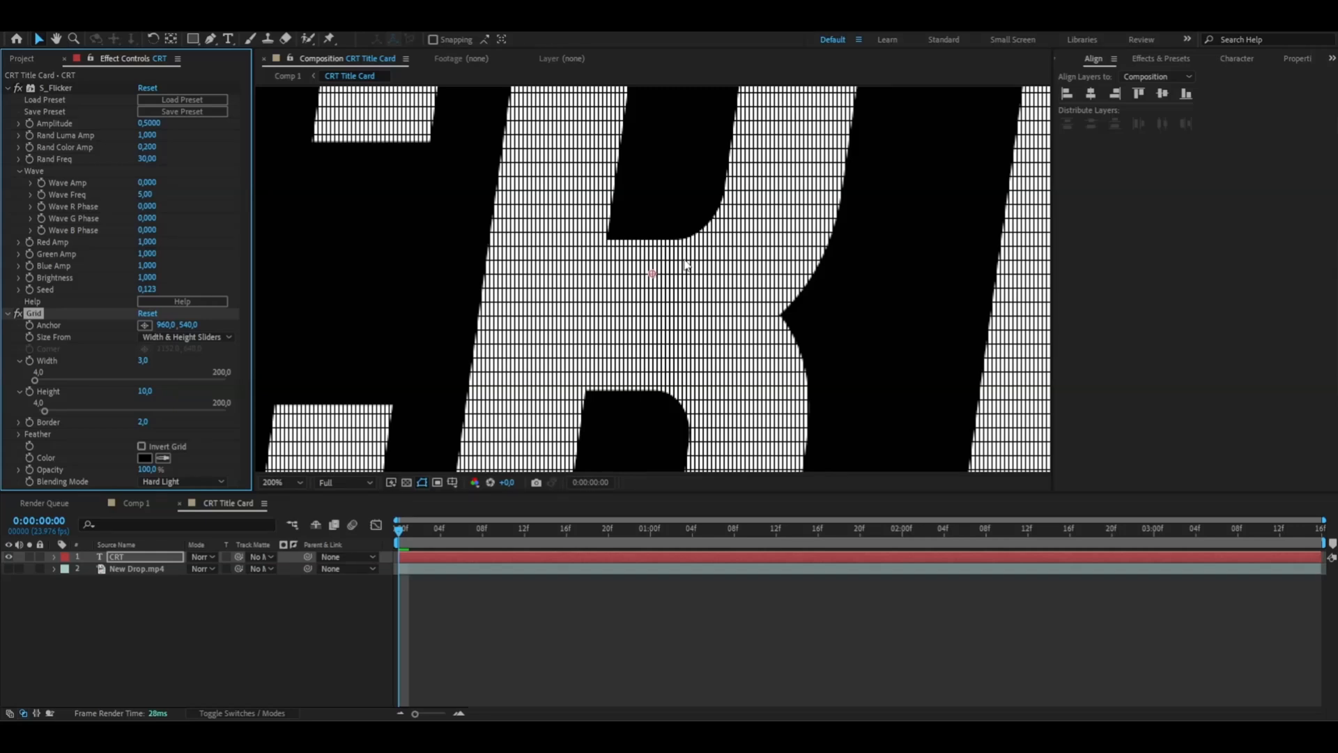
- Apply S_DistortRGB with Amount -0.020 and Blur Lens 96 to the CRT layer and preview
{"action": "left_click", "coordinate": [282, 482]}
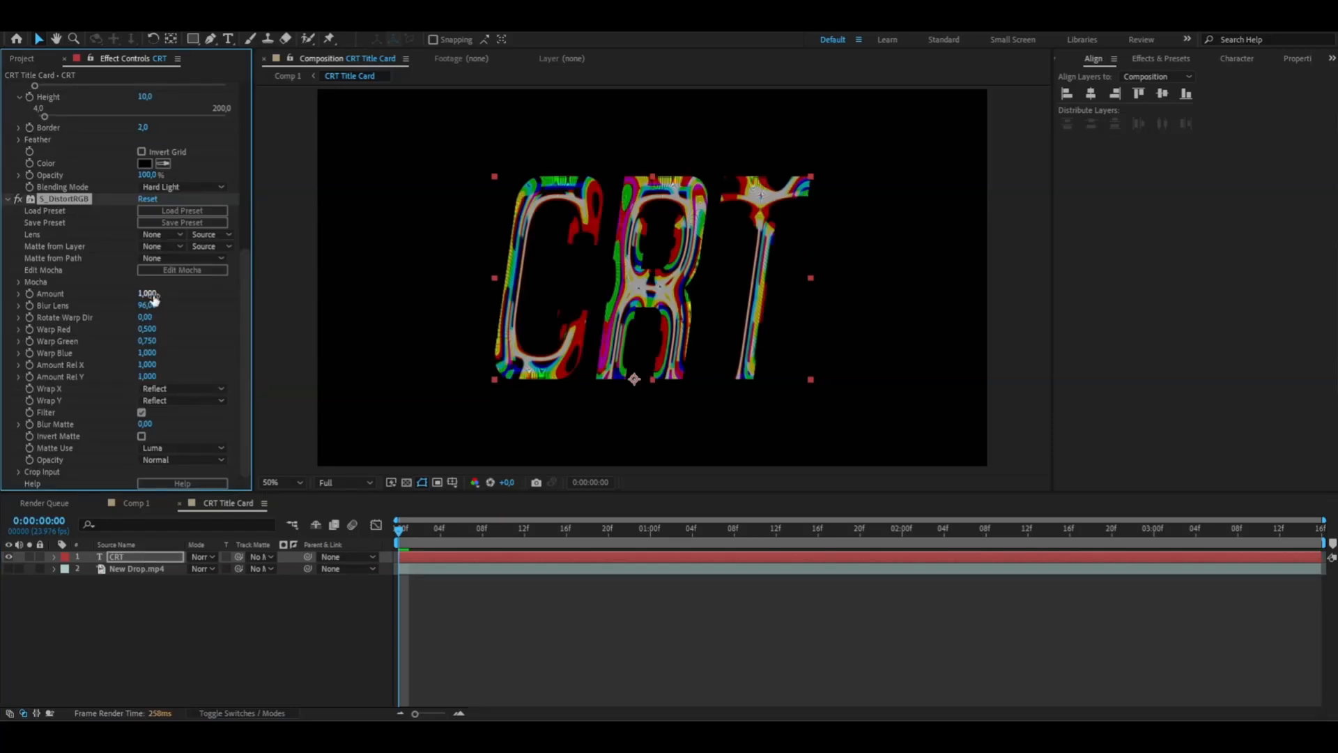
{"action": "left_click_drag", "start_coordinate": [144, 295], "coordinate": [141, 294]}
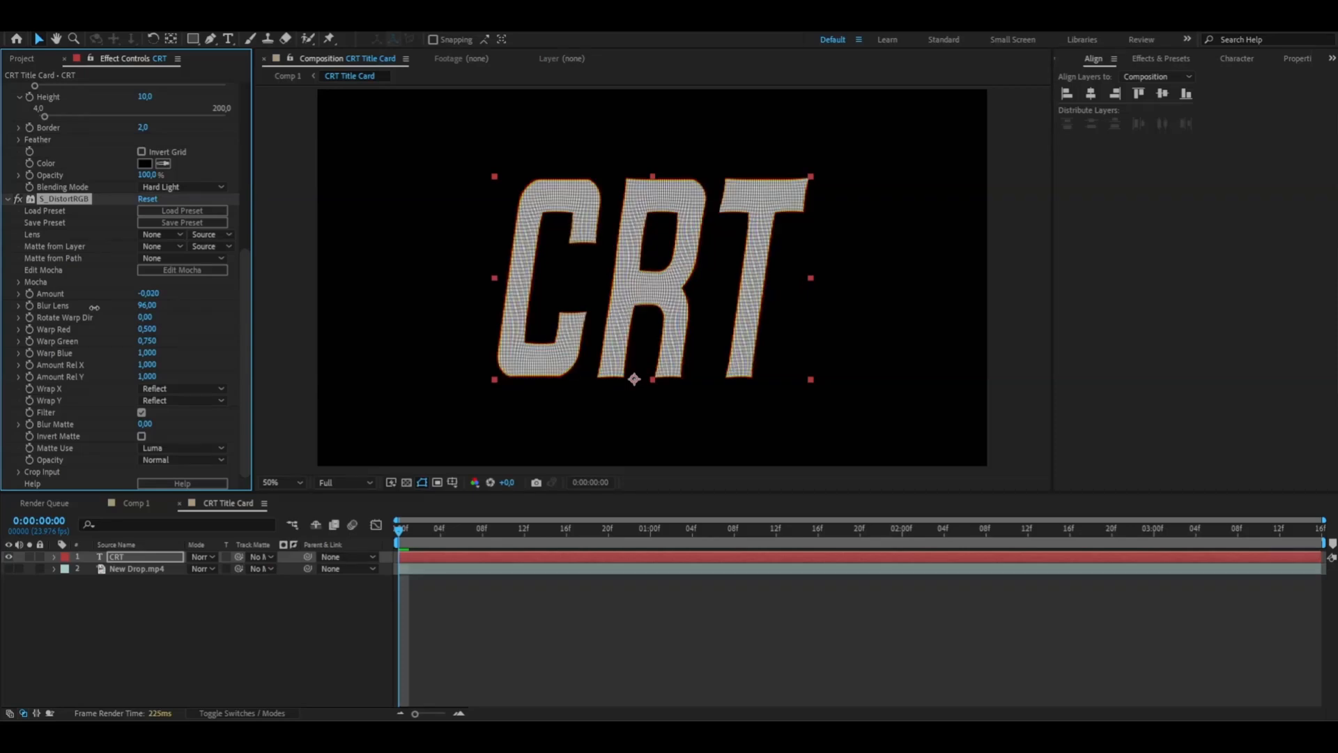
{"action": "left_click", "coordinate": [281, 482]}
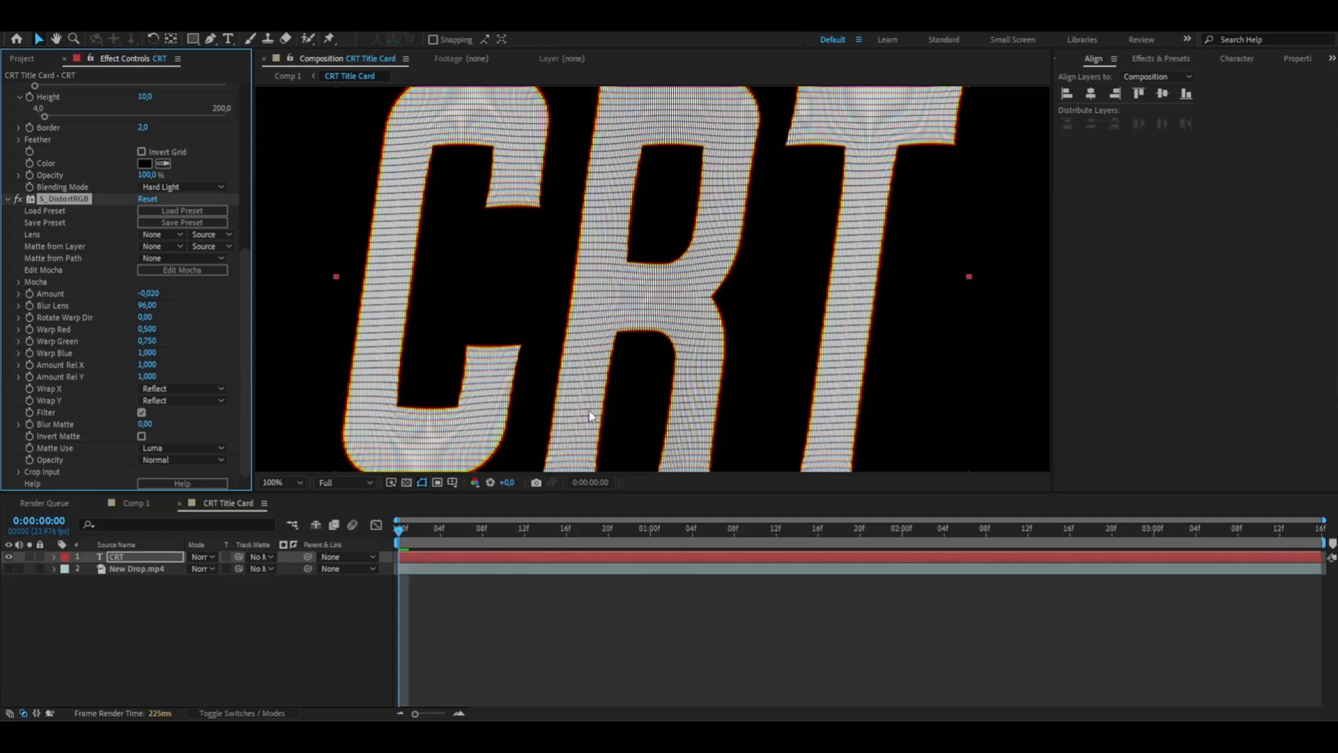
{"action": "mouse_move", "coordinate": [622, 141]}
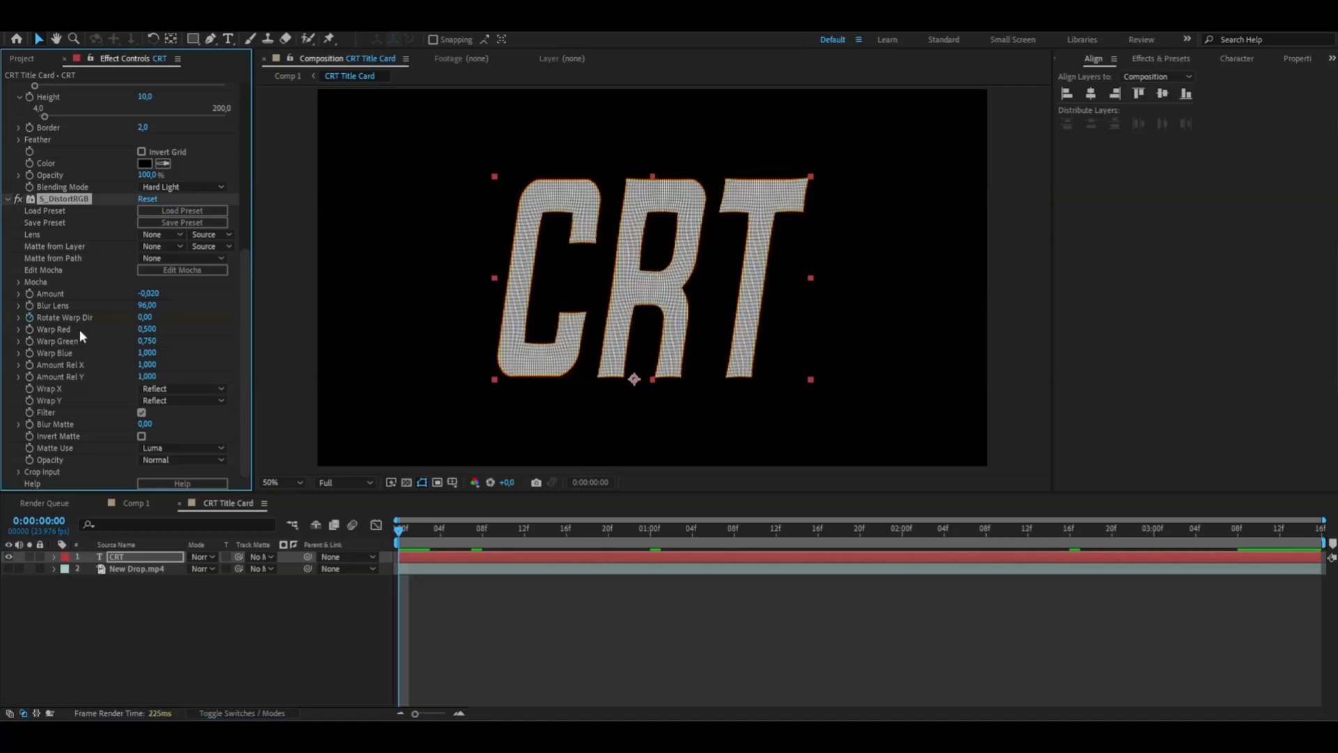
{"action": "mouse_move", "coordinate": [274, 417]}
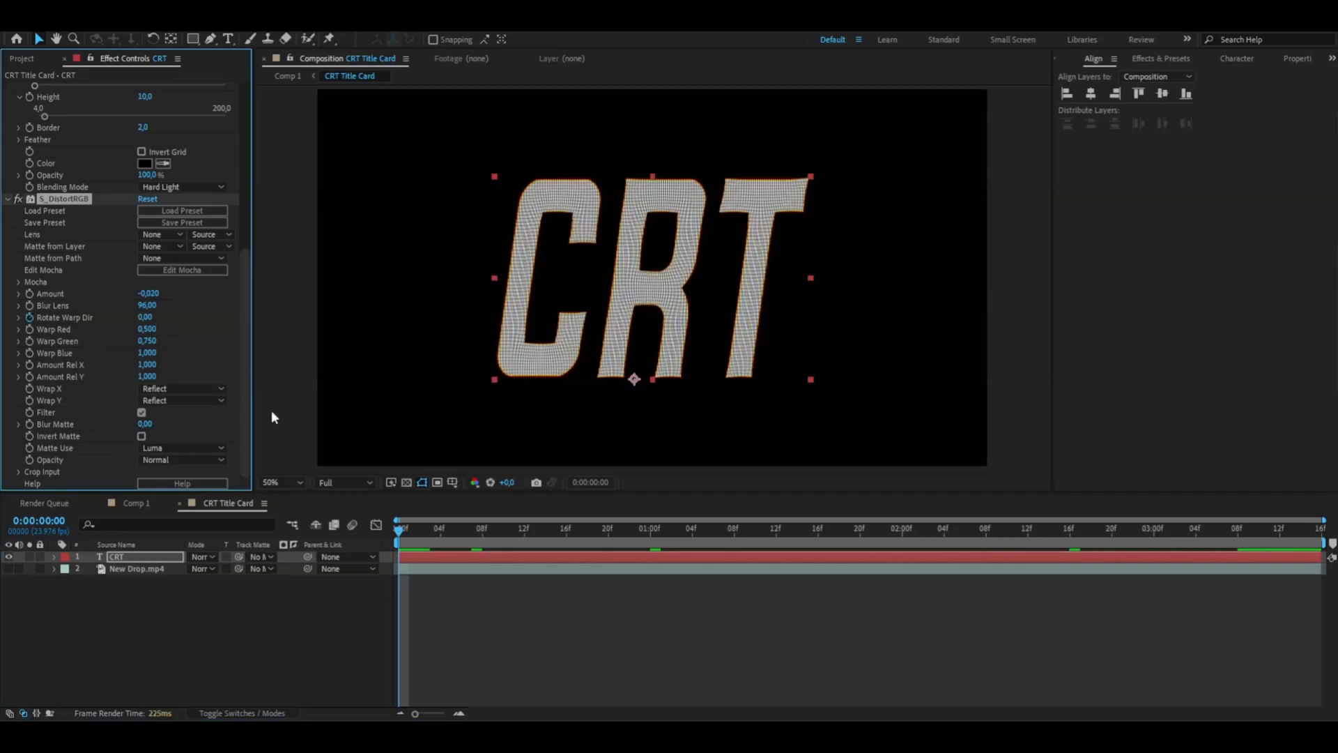
{"action": "left_click", "coordinate": [648, 527]}
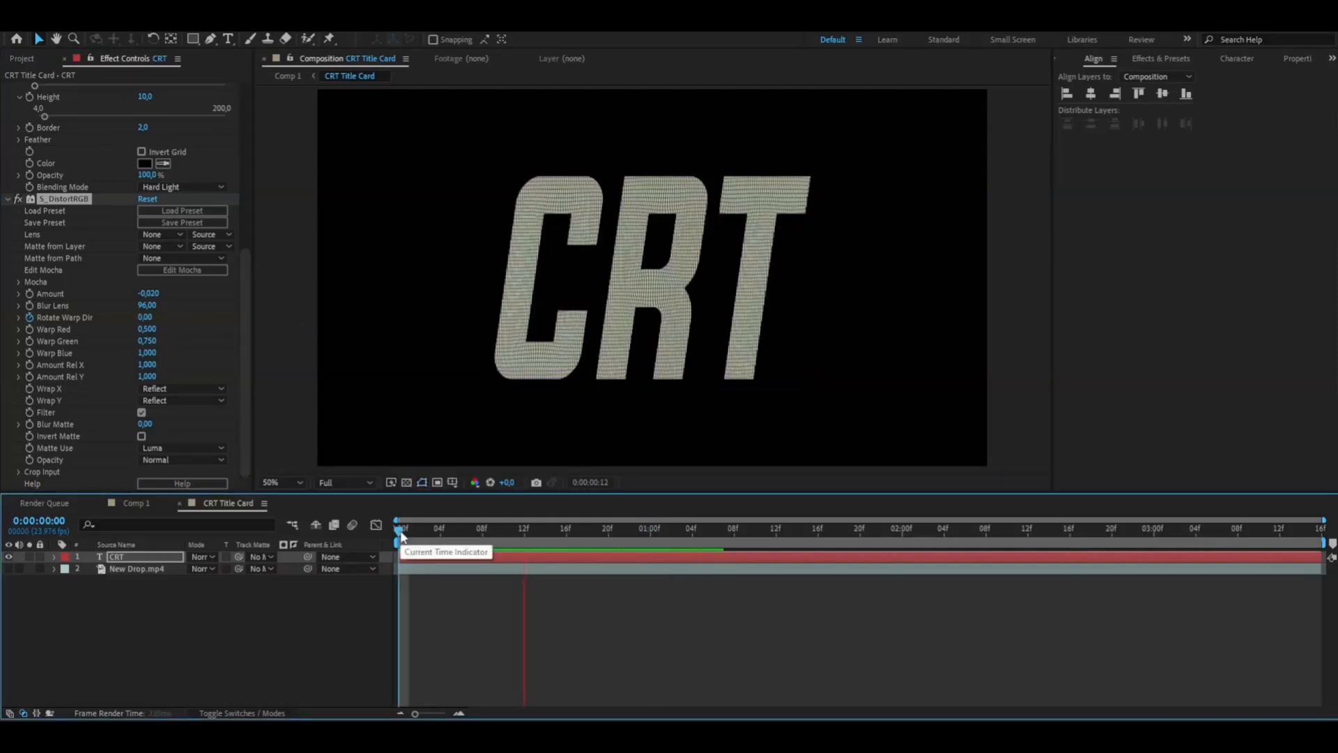
- Add a loopOut() expression to S_DistortRGB's Rotate Warp Dir on the CRT layer
{"action": "left_click", "coordinate": [117, 556]}
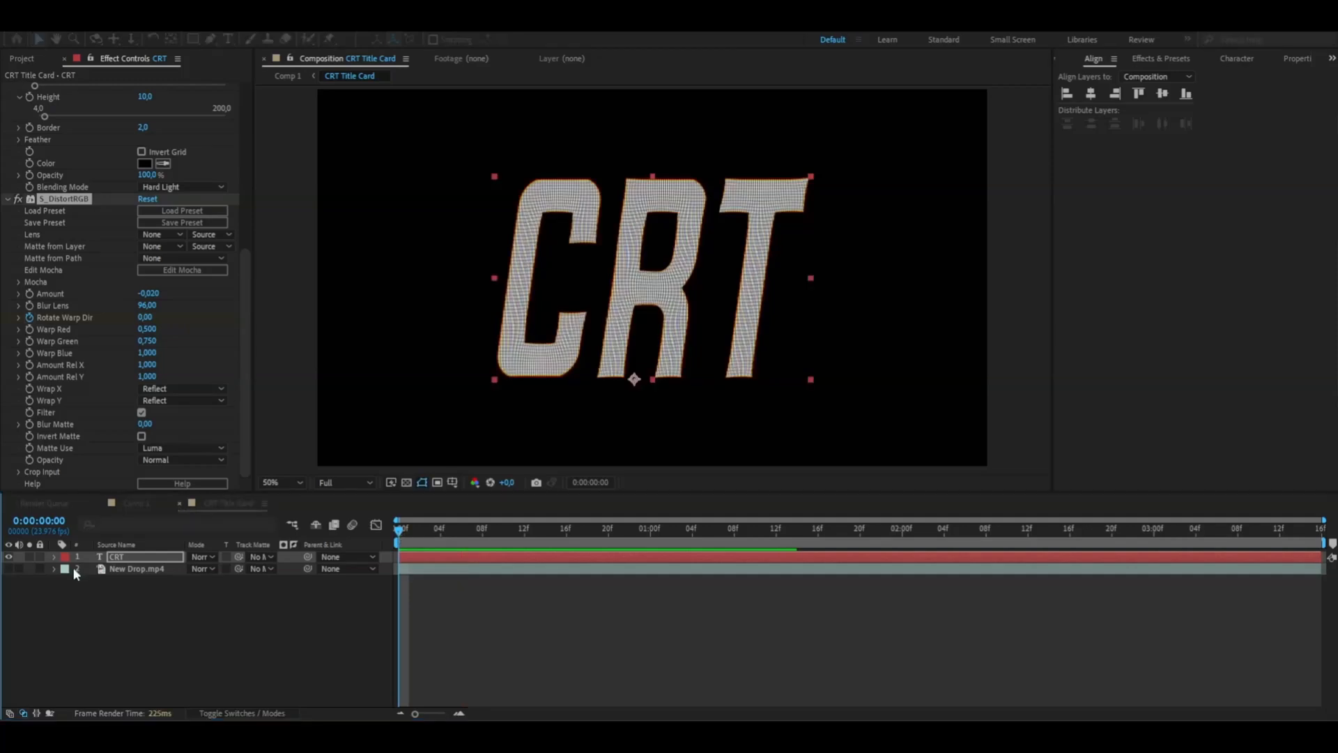
{"action": "left_click", "coordinate": [54, 557]}
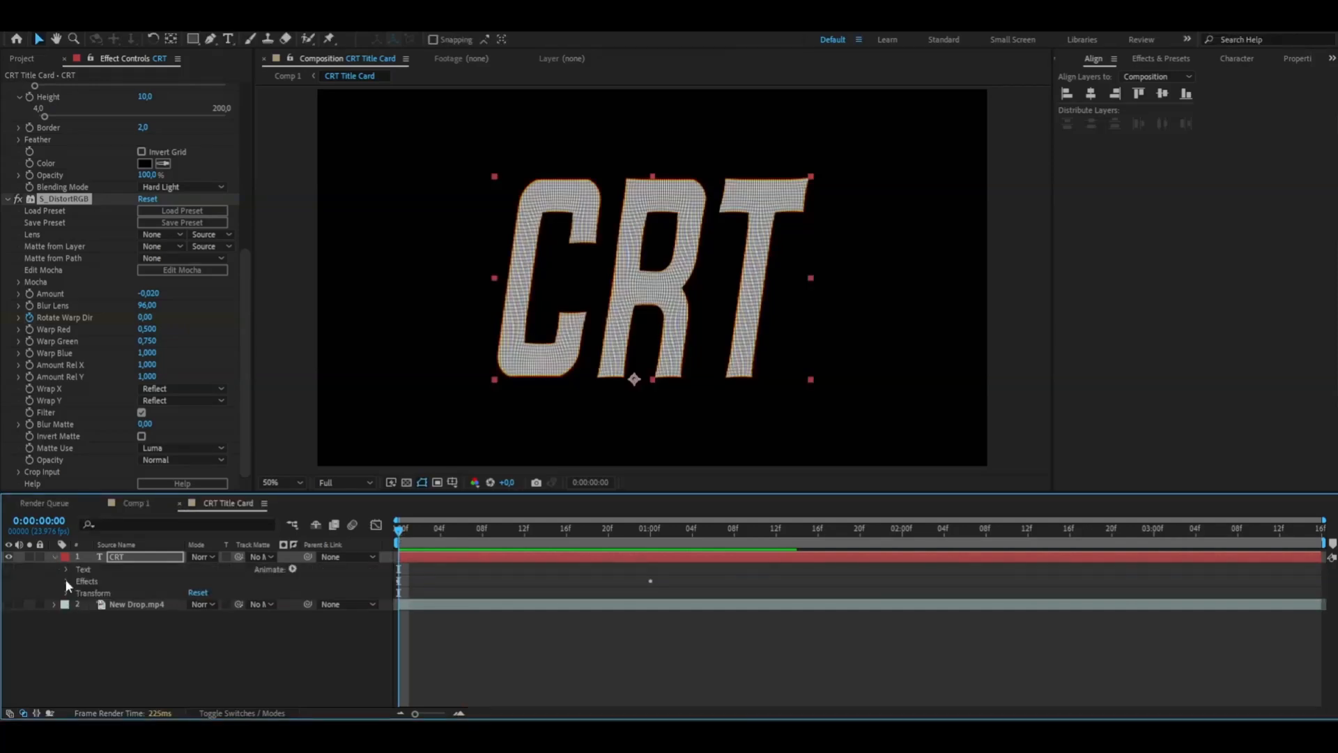
{"action": "left_click", "coordinate": [66, 581]}
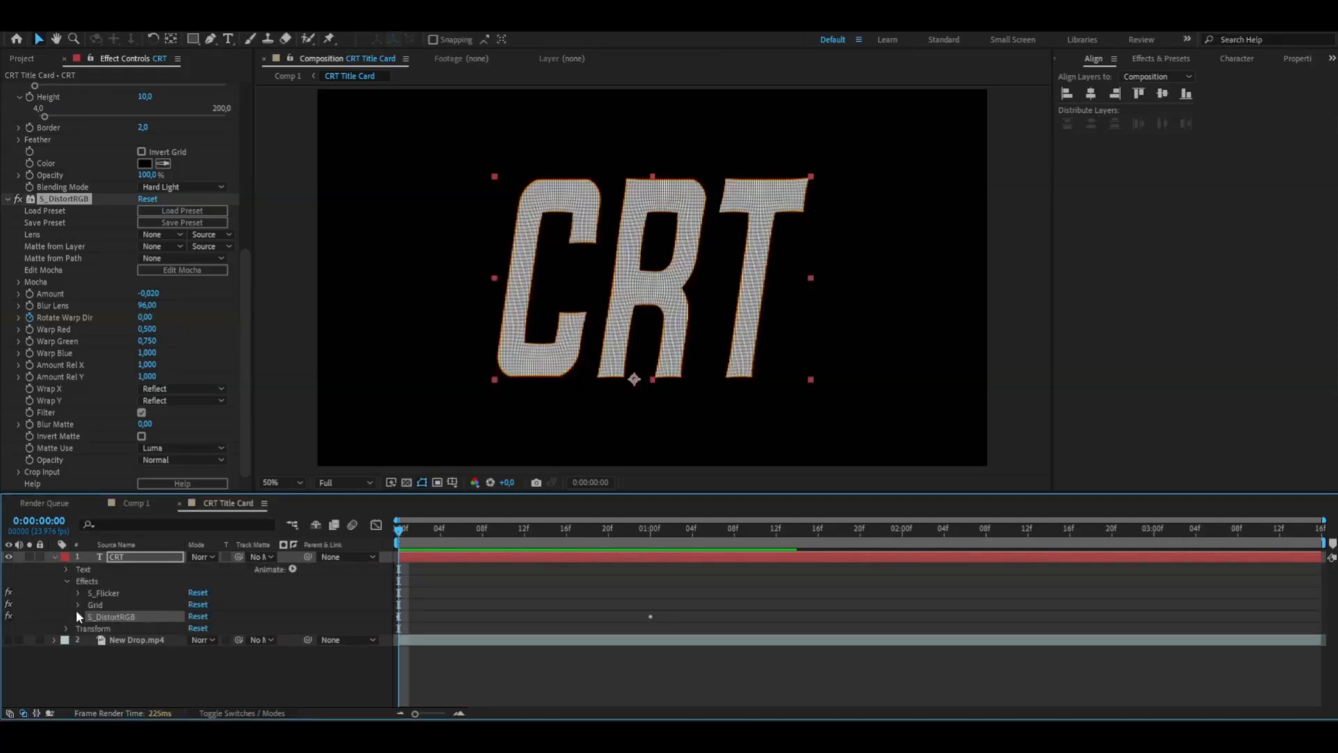
{"action": "left_click", "coordinate": [77, 616]}
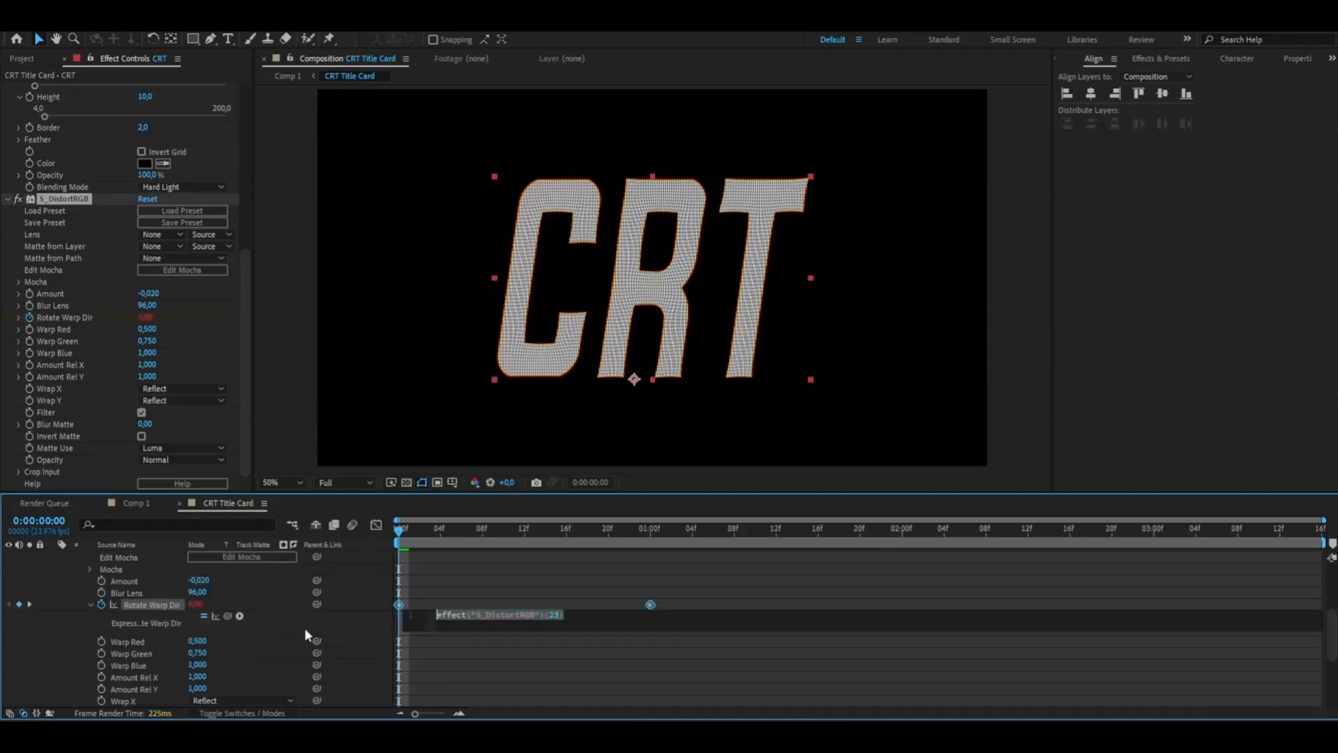
{"action": "type", "text": "loo"}
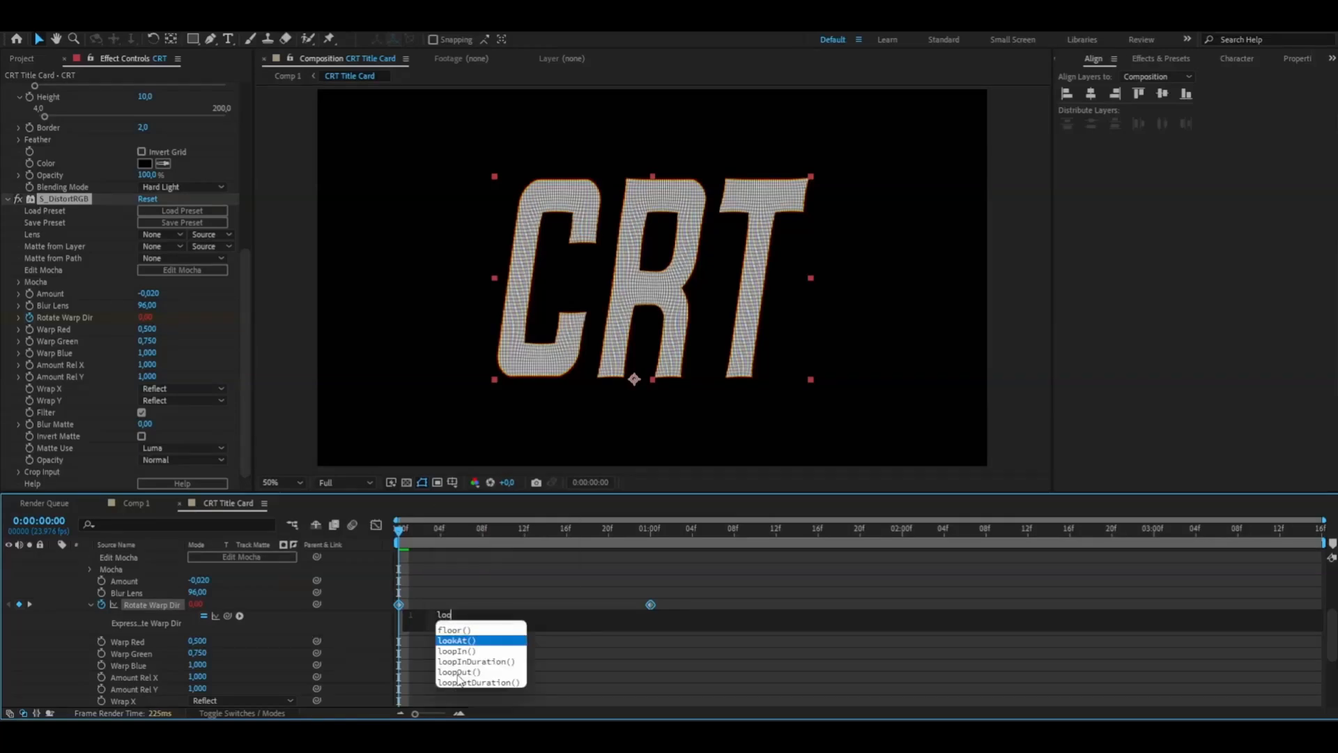
{"action": "left_click", "coordinate": [459, 672]}
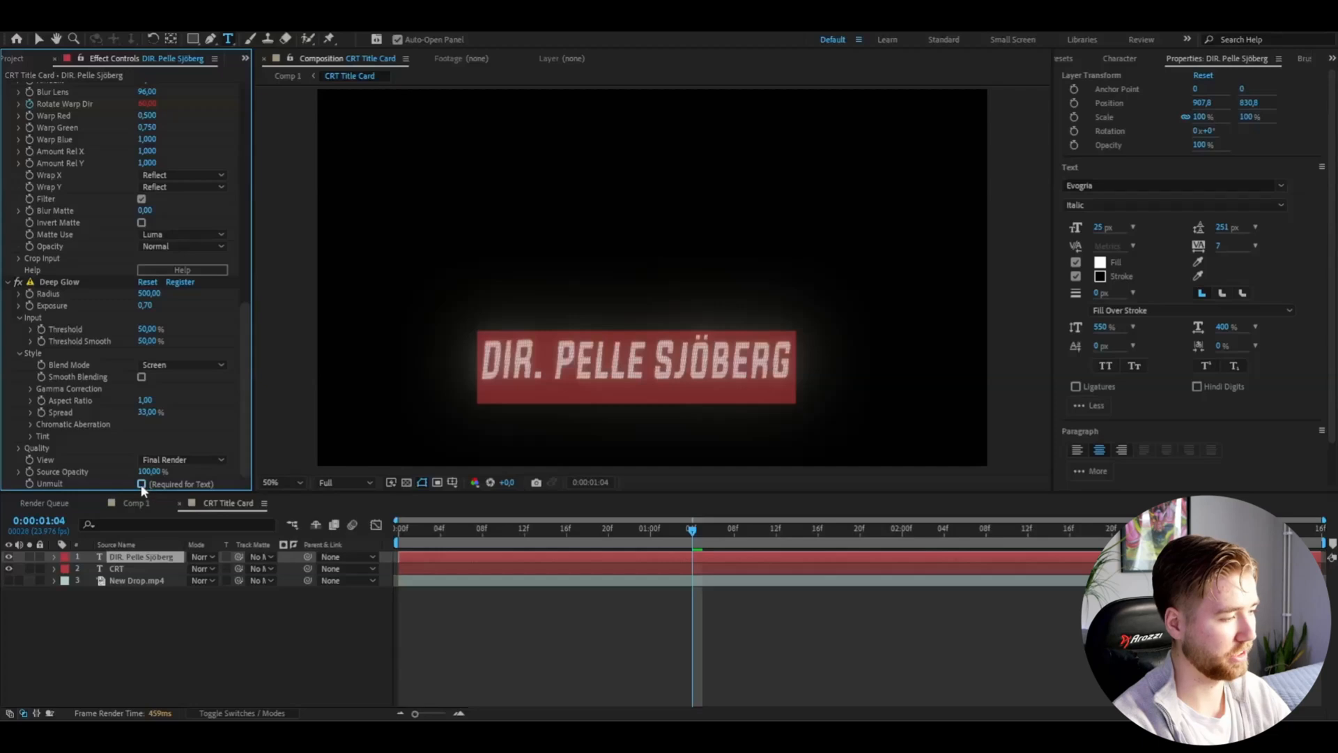
- Enable unmultiply on the glow and add a 'FEATURING DON TOLIVER' text layer above the title
{"action": "left_click", "coordinate": [142, 484]}
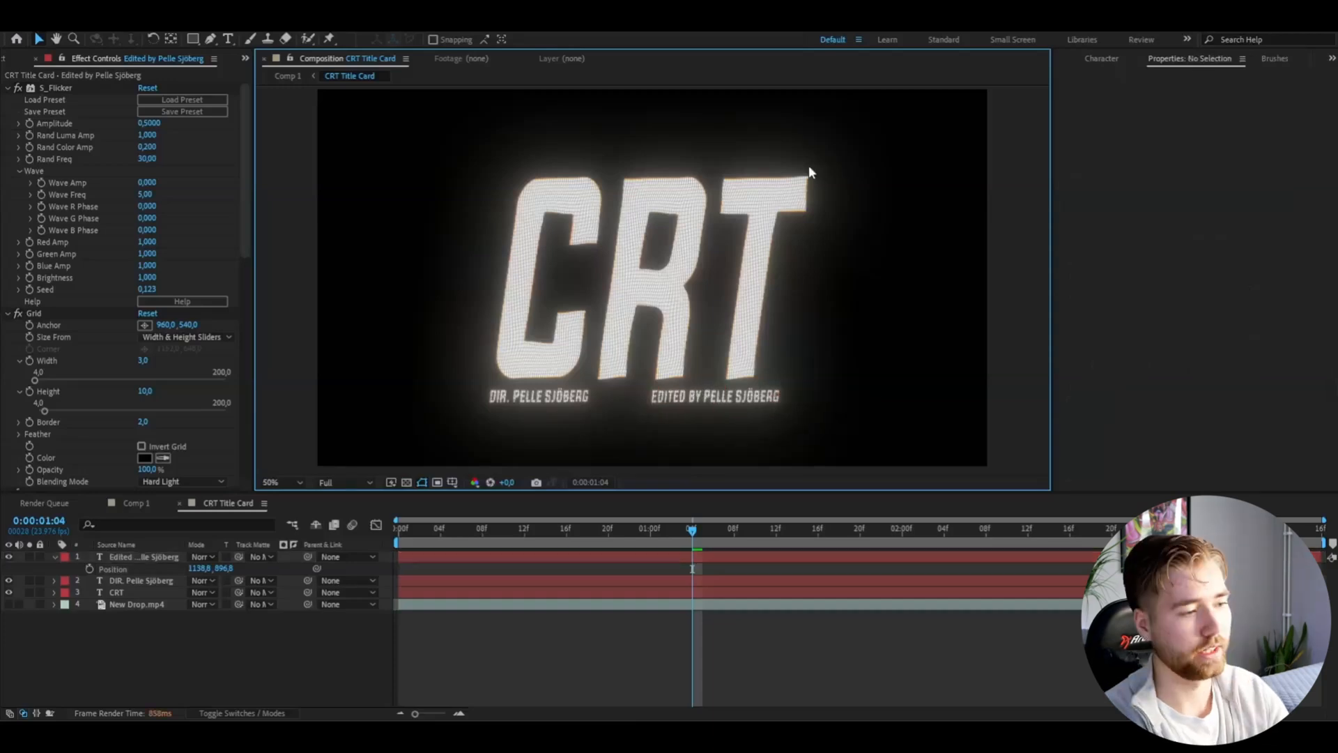
{"action": "left_click", "coordinate": [745, 290]}
{"action": "type", "text": "FEATURING"}
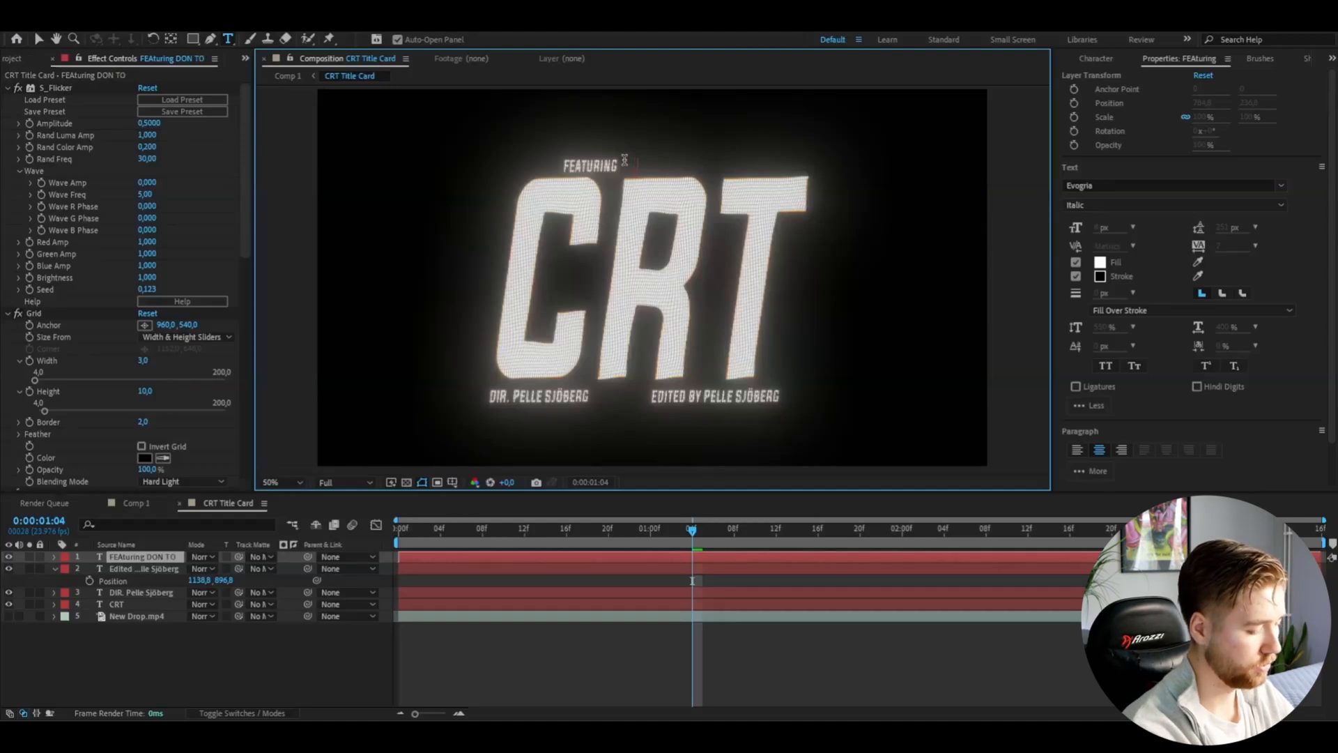
{"action": "type", "text": "DON TOLIVER"}
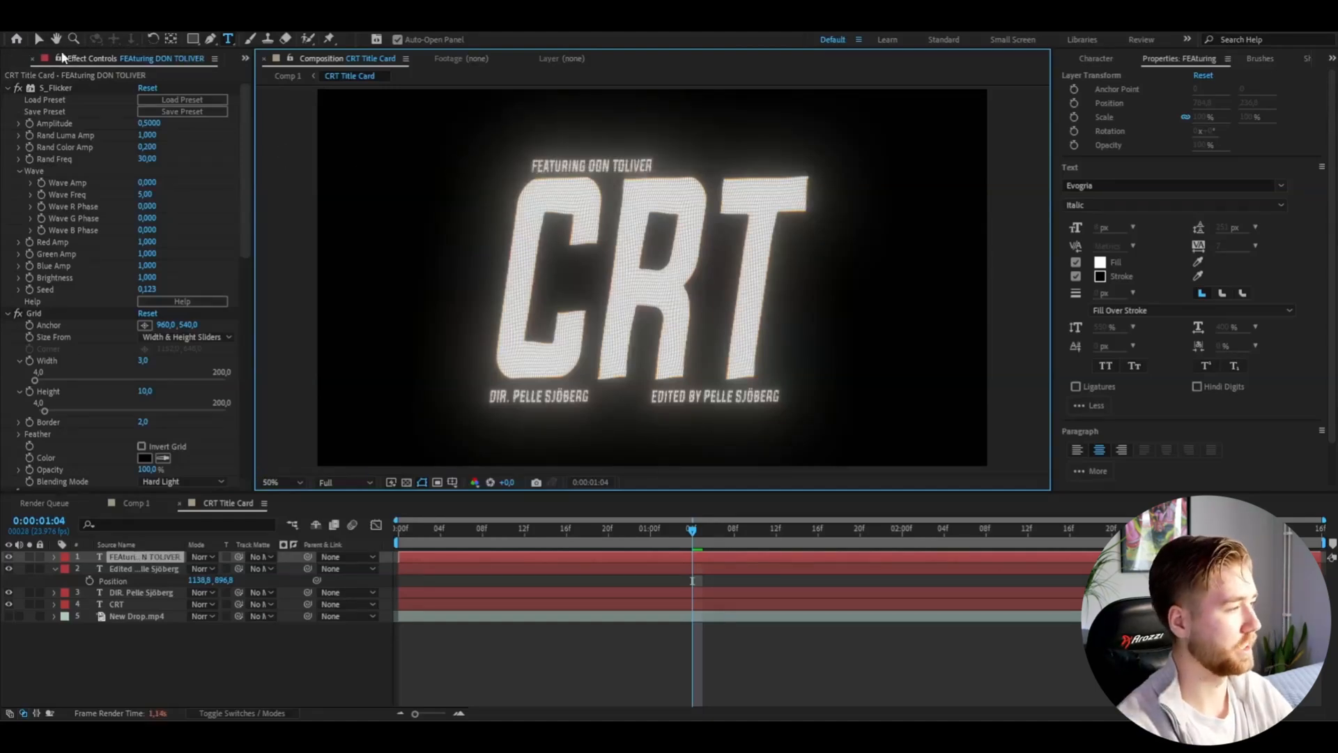
{"action": "left_click", "coordinate": [137, 615]}
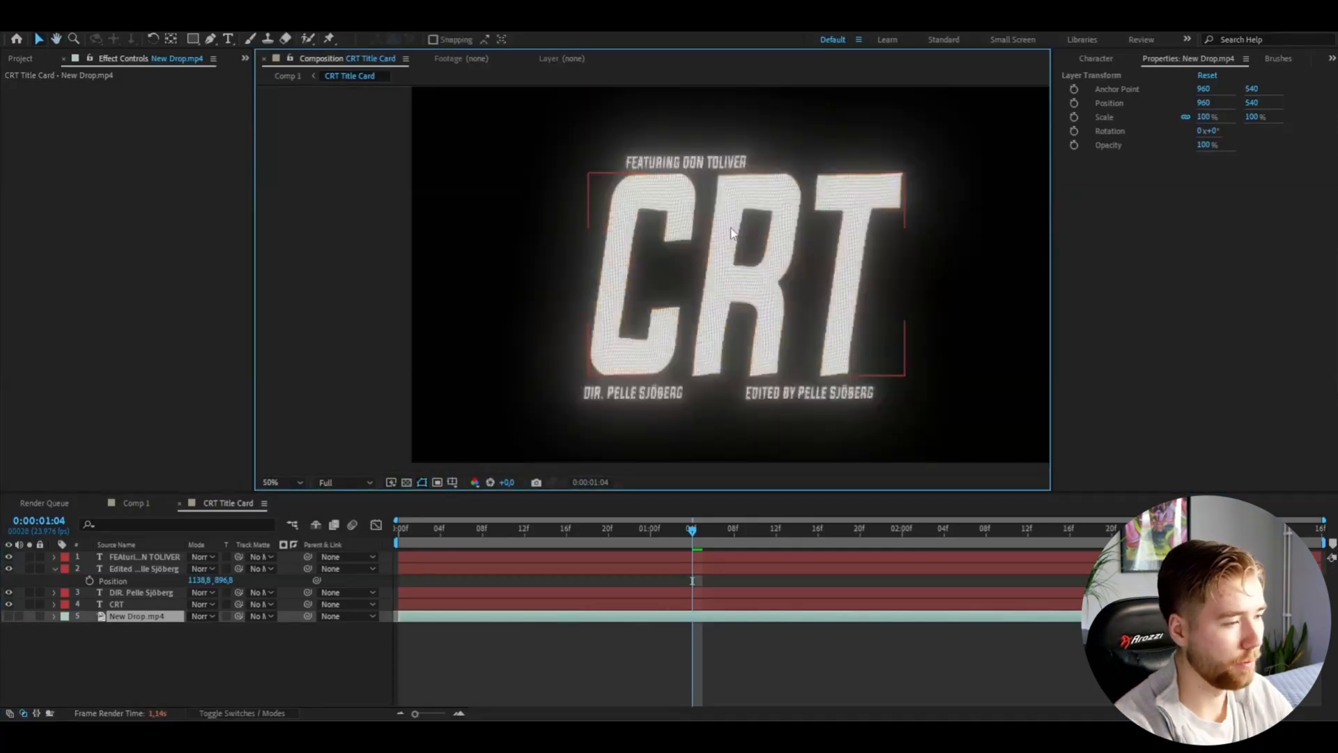
- Add an adjustment layer on top and hide the credit text layers
{"action": "left_click", "coordinate": [143, 556]}
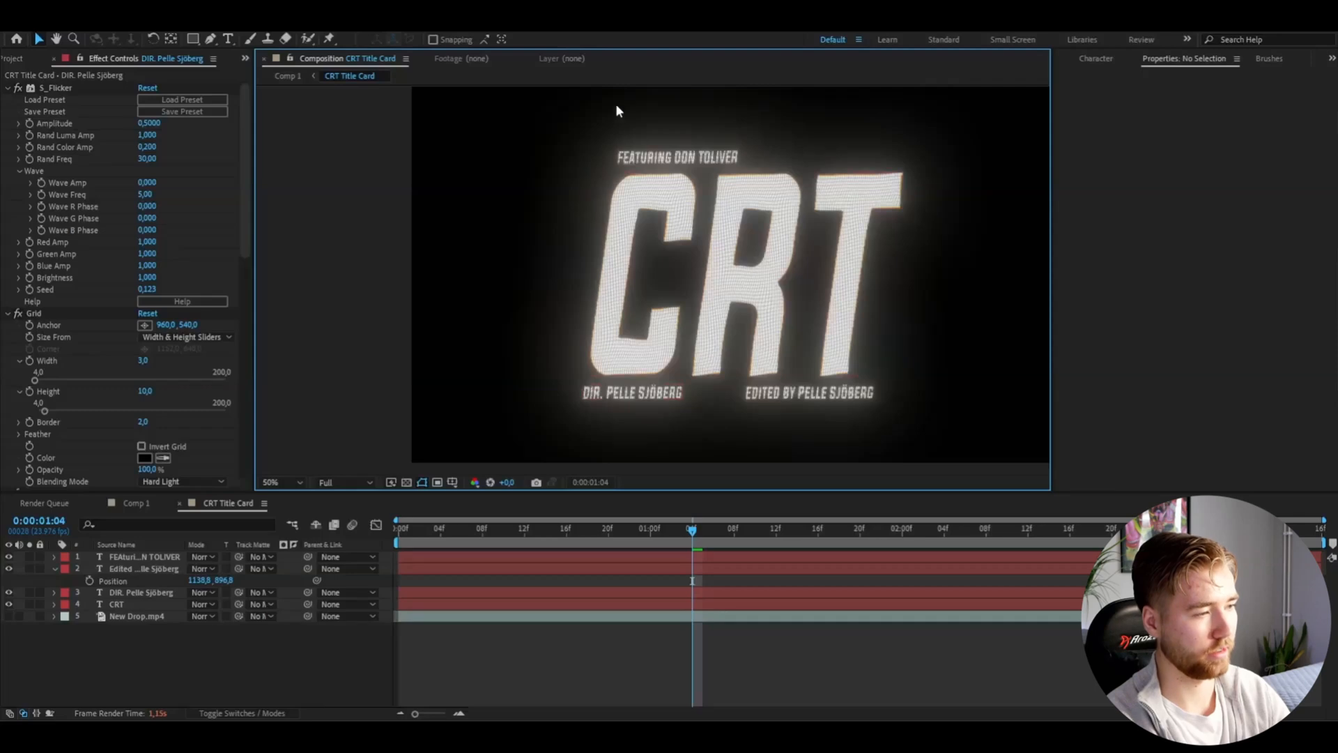
{"action": "mouse_move", "coordinate": [580, 500]}
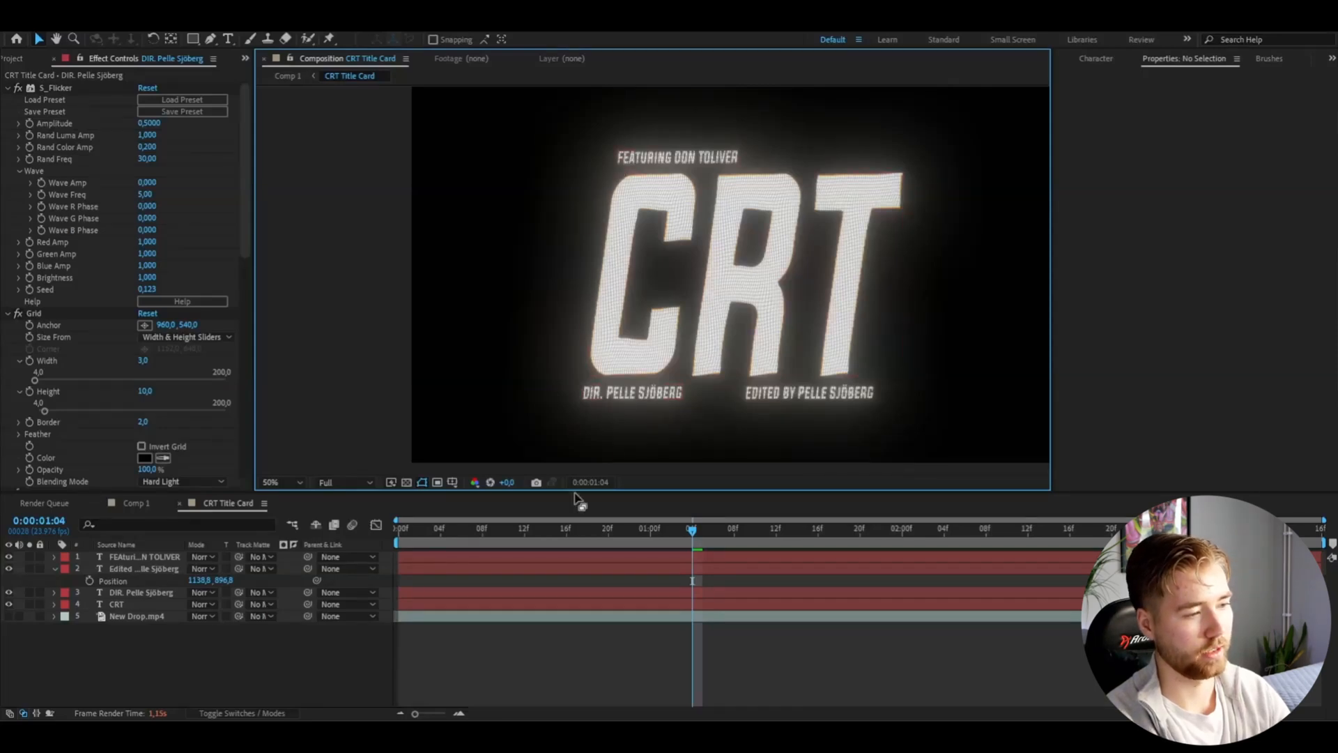
{"action": "mouse_move", "coordinate": [902, 166]}
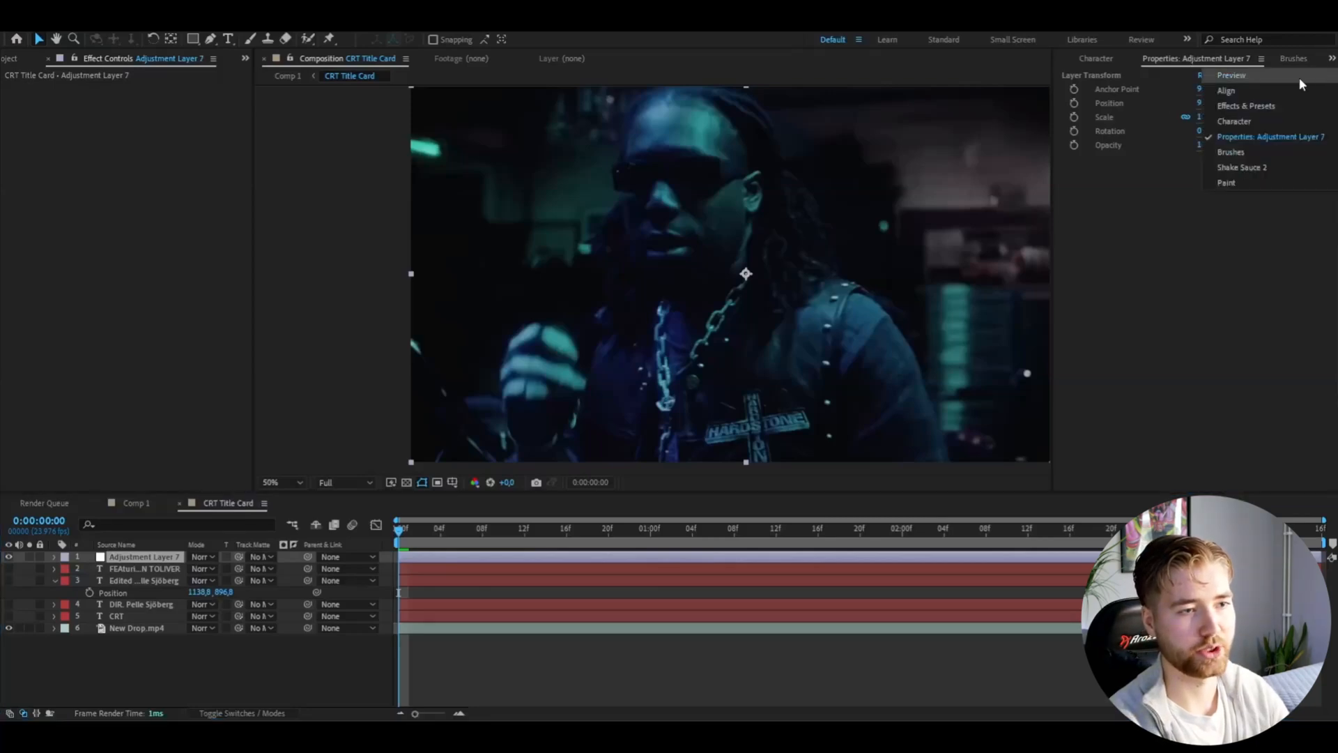
- Browse User Presets > CRT PRESETS and apply Matrix CRT BONUS and Retro CRT presets to the adjustment layer
{"action": "left_click", "coordinate": [1246, 104]}
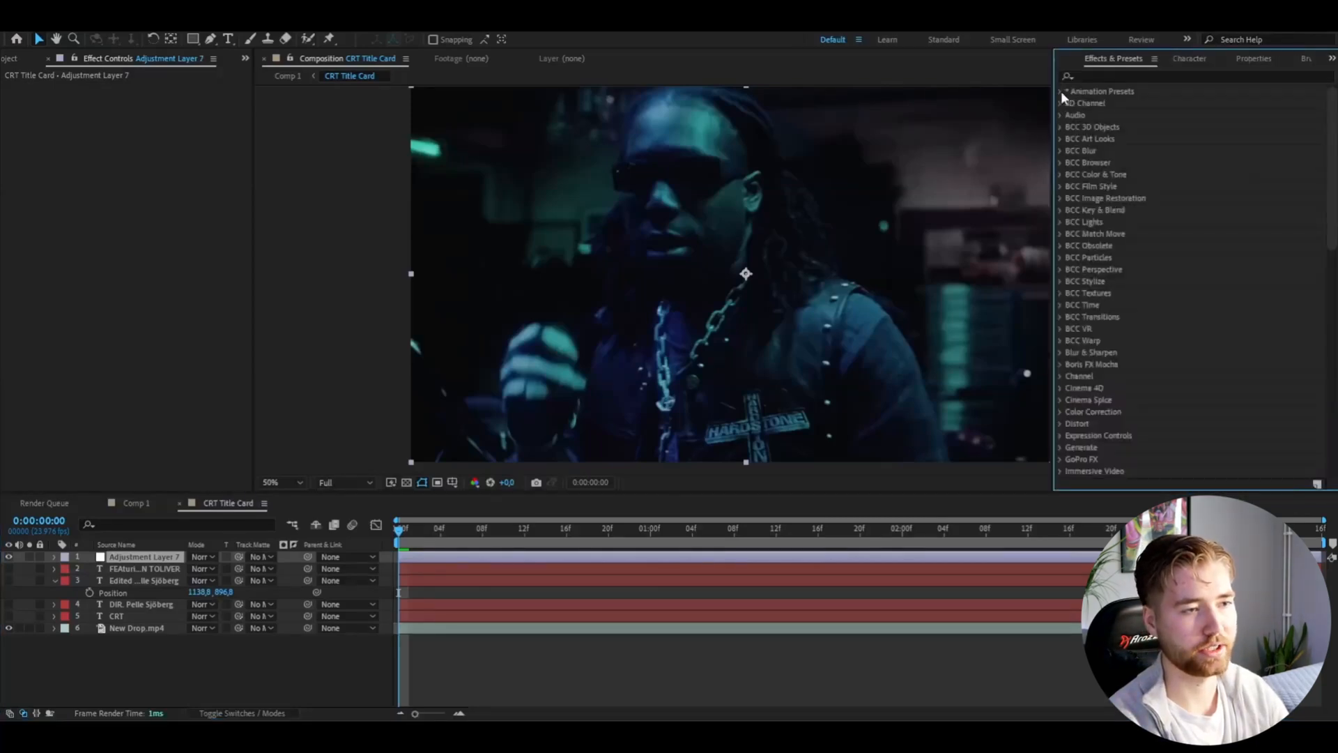
{"action": "left_click", "coordinate": [1064, 92]}
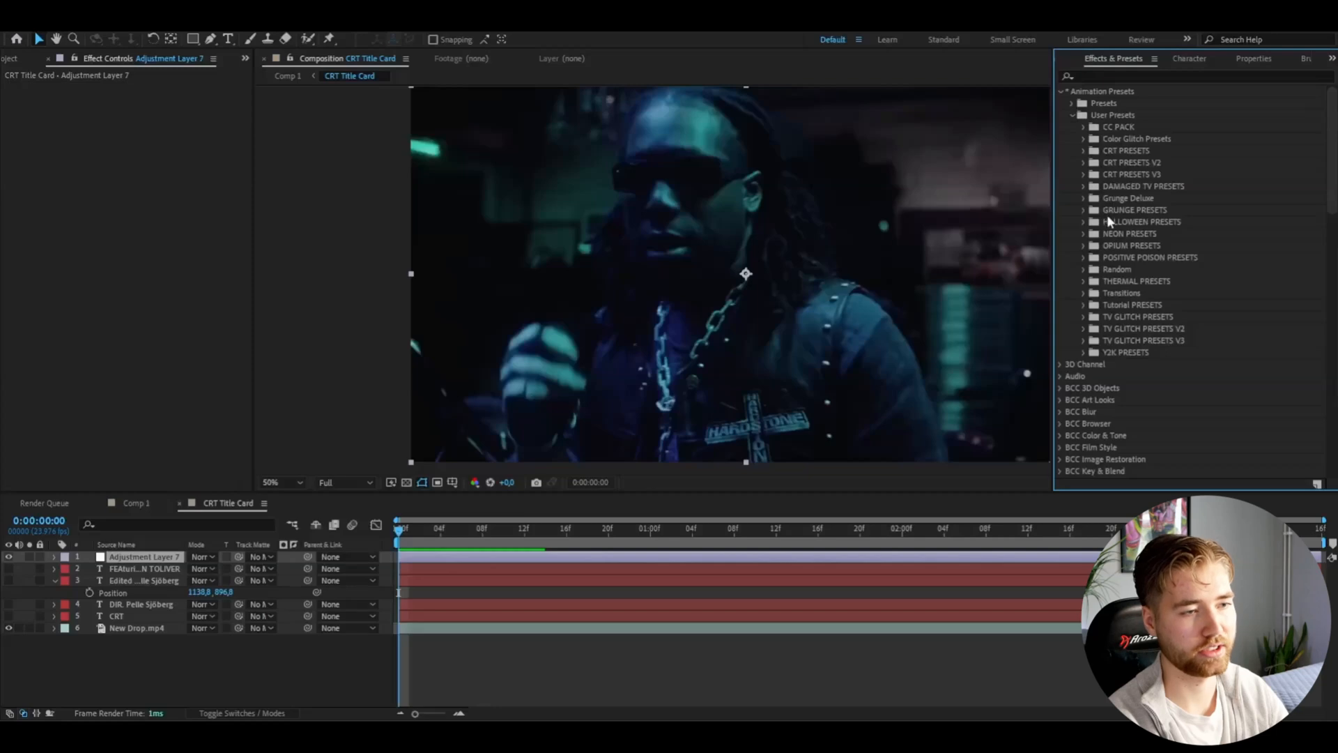
{"action": "left_click", "coordinate": [1084, 151]}
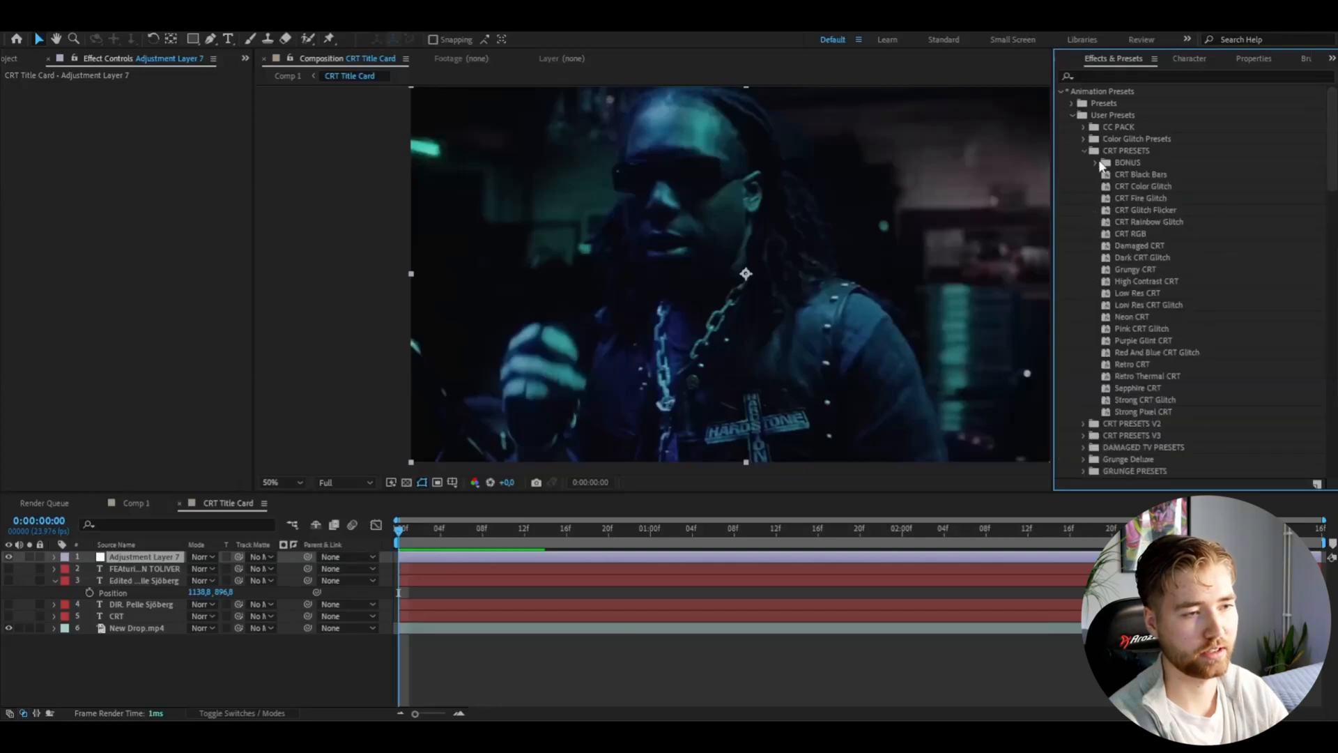
{"action": "left_click", "coordinate": [1097, 162]}
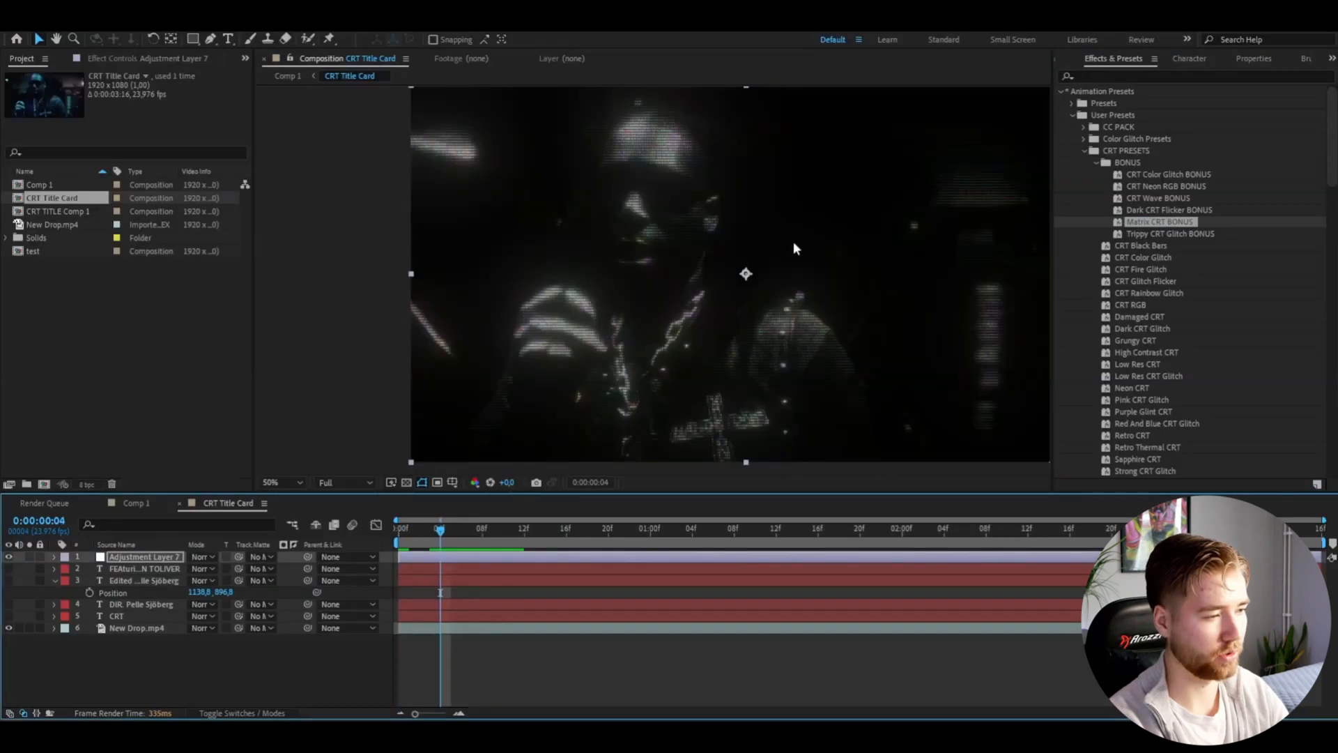
{"action": "mouse_move", "coordinate": [152, 588]}
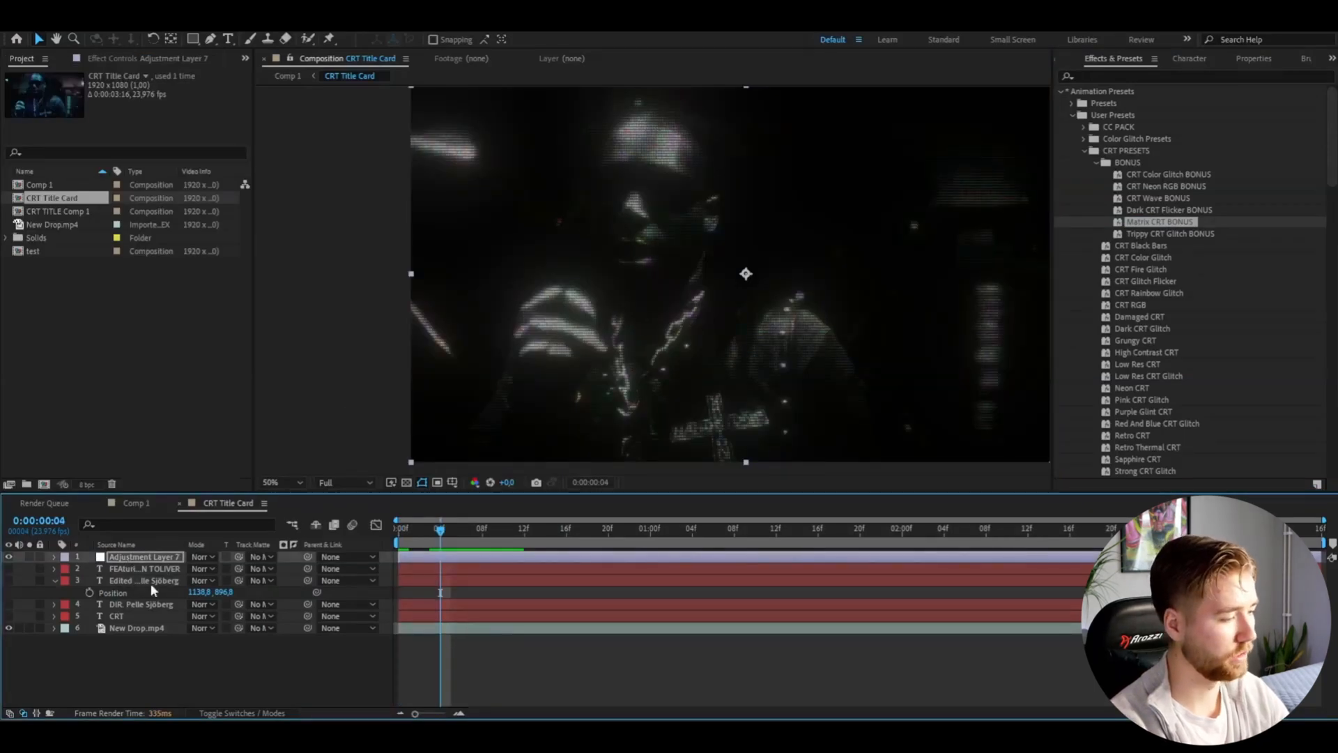
{"action": "type", "text": "curv"}
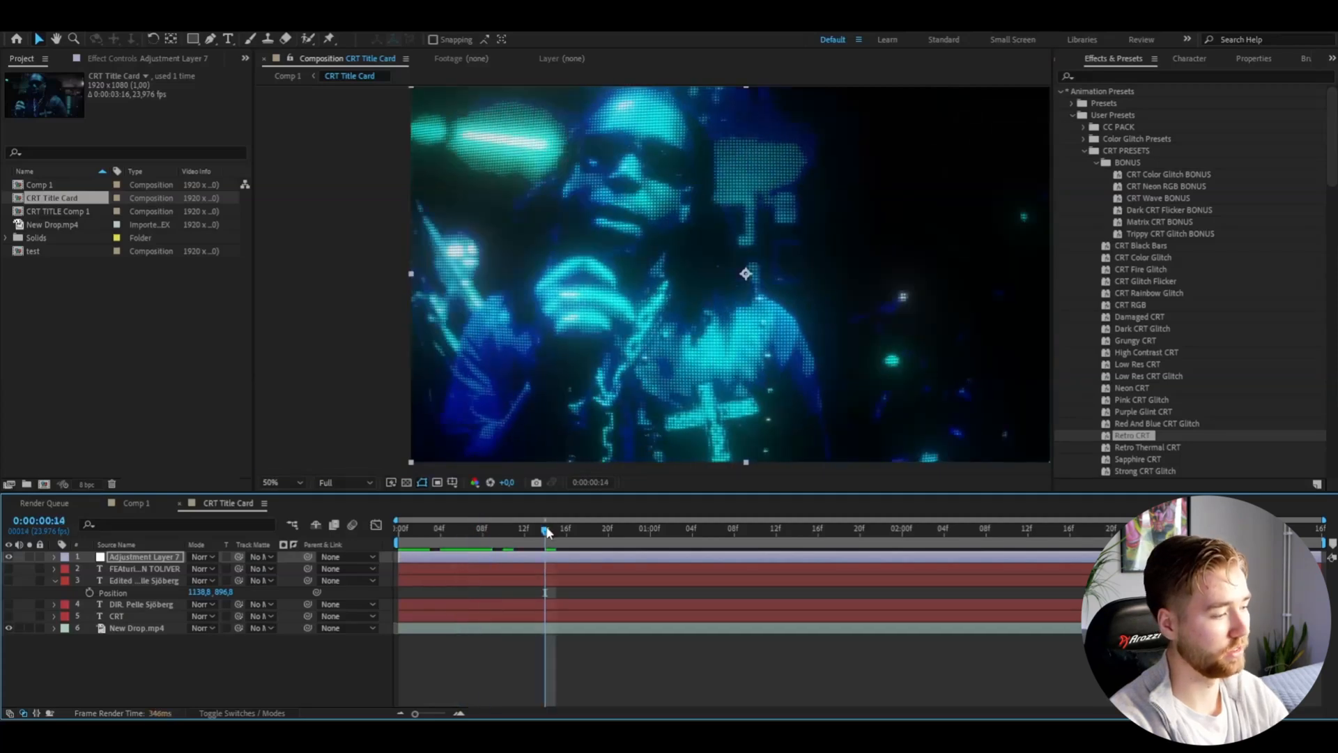
- Re-show the credit layers and apply Tutorial PRESETS > Ultimate CRT Effect to Adjustment Layer 8 beneath them
{"action": "left_click", "coordinate": [136, 627]}
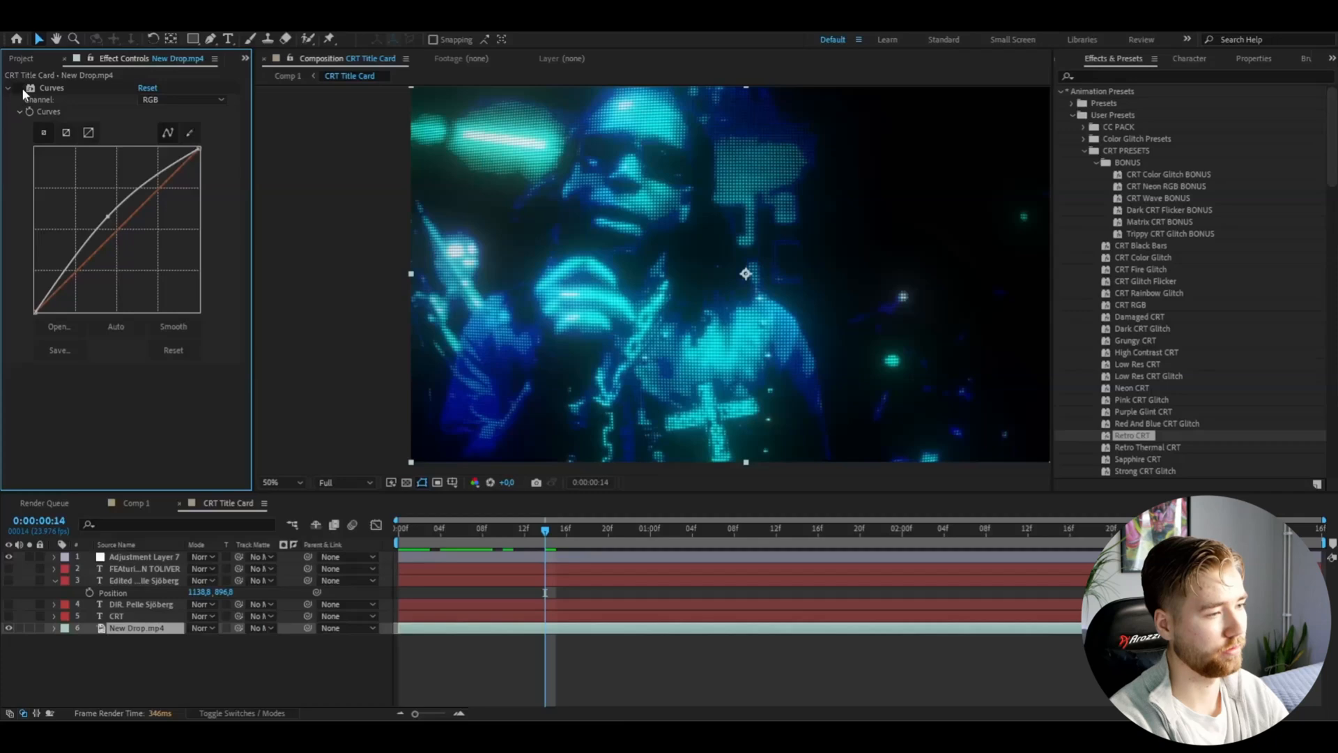
{"action": "left_click", "coordinate": [145, 556]}
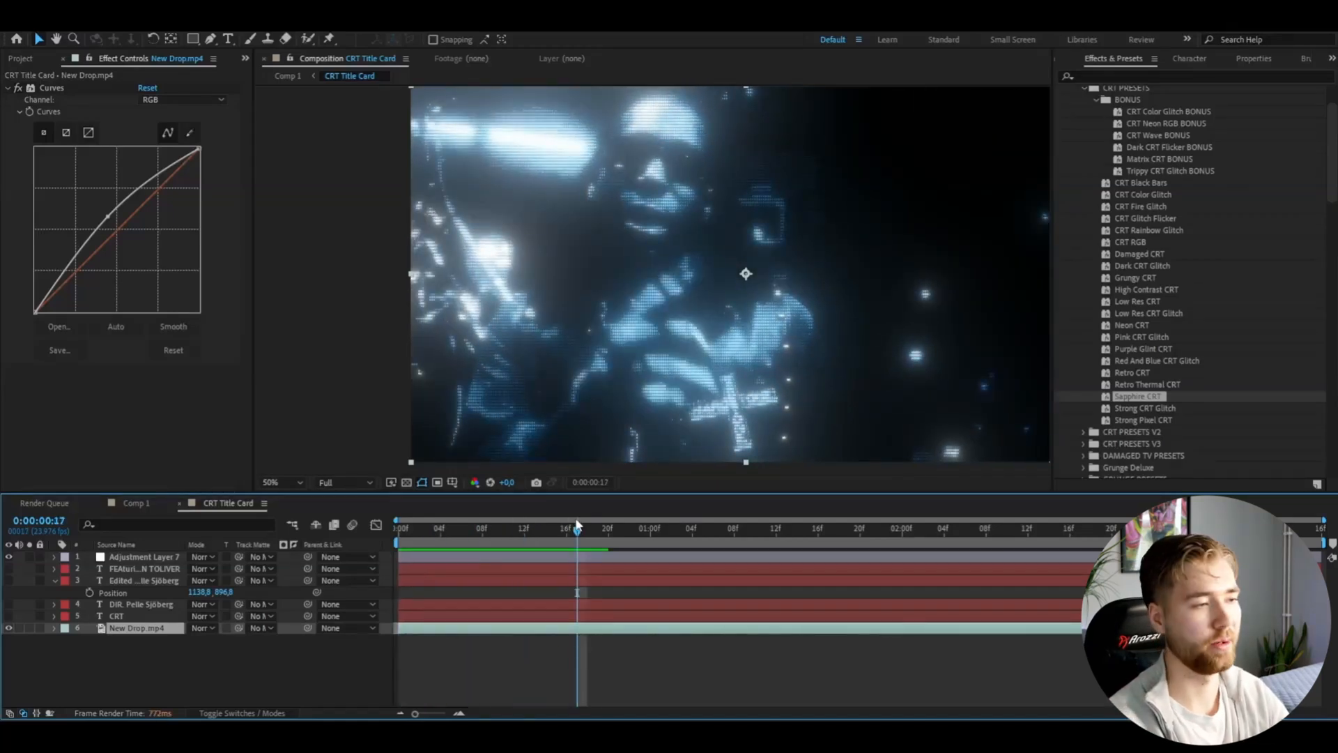
{"action": "scroll", "scroll_direction": "up", "scroll_amount": 3}
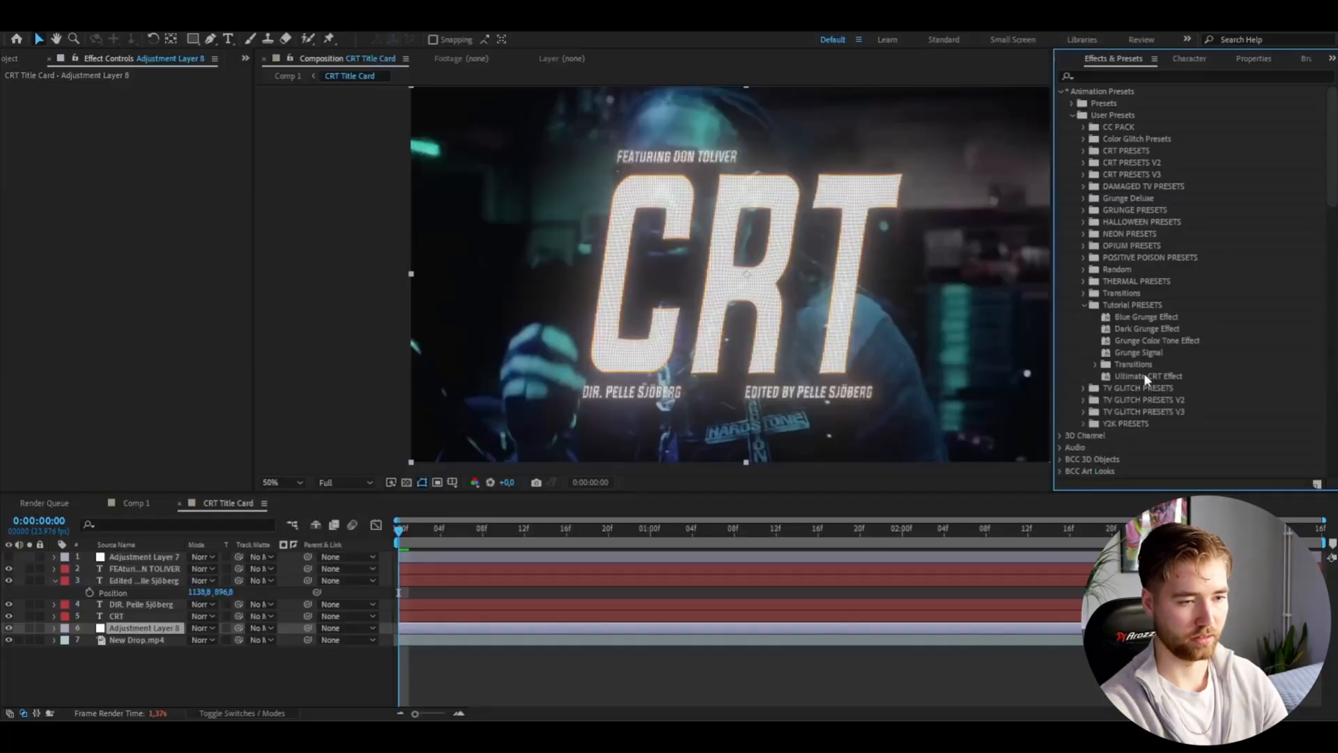
{"action": "double_click", "coordinate": [1148, 375]}
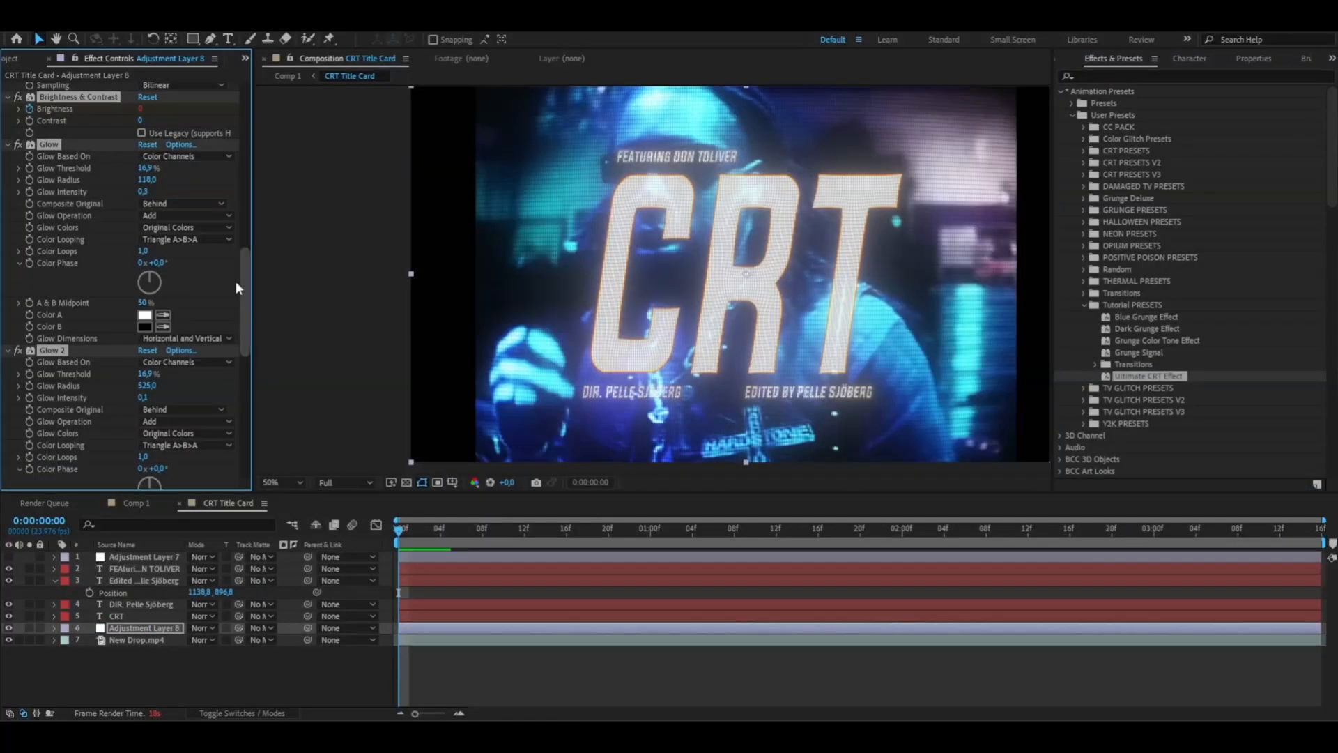